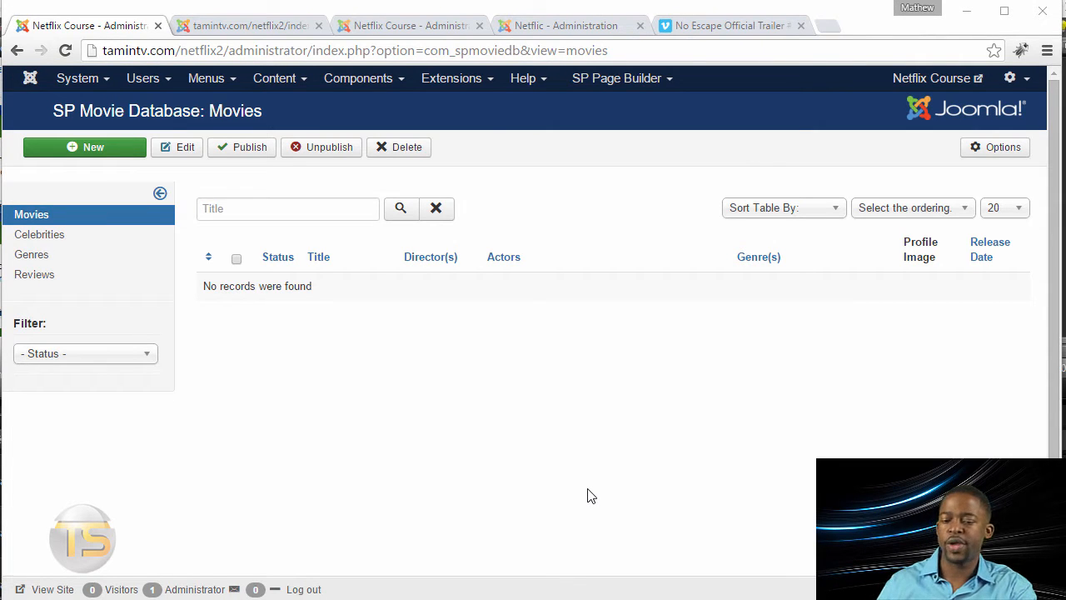
mouse_move(64, 276)
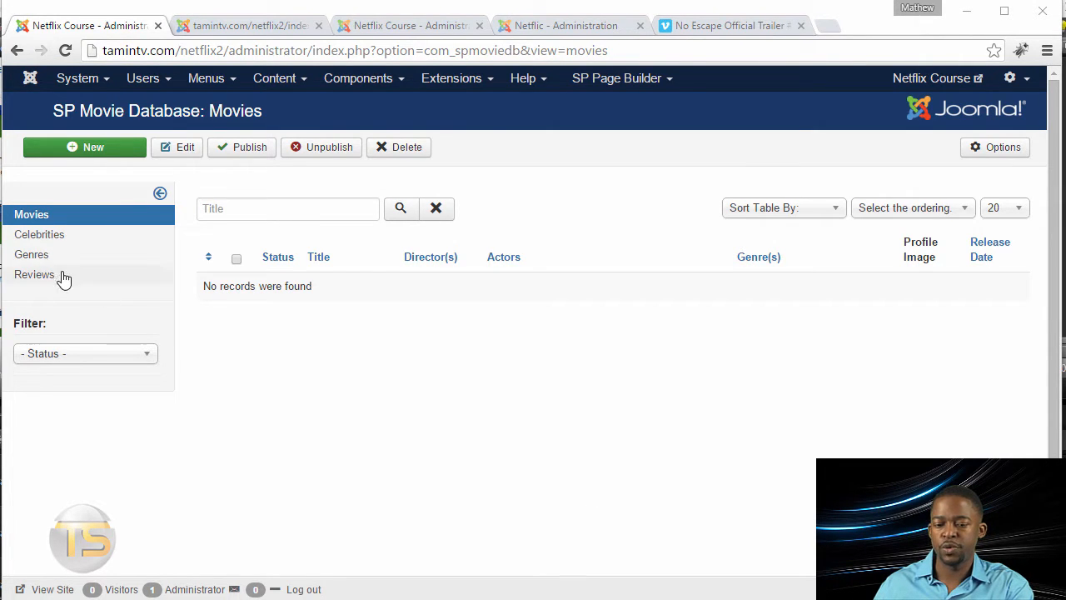
Create a new movie entry titled 'No Escape' with placeholder Movie Story text.
left_click(83, 147)
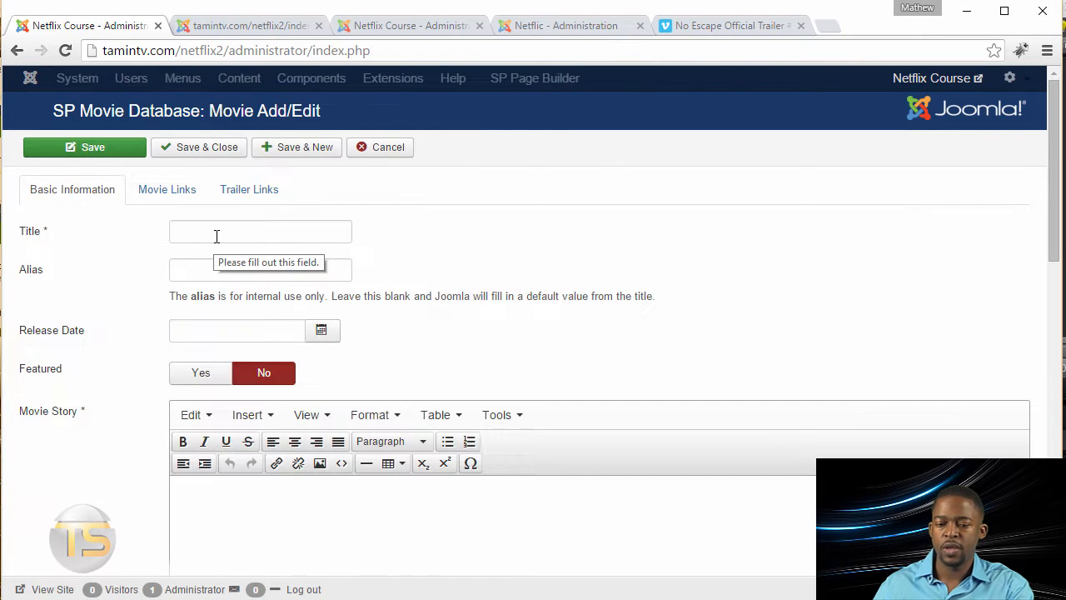
type("No Escape")
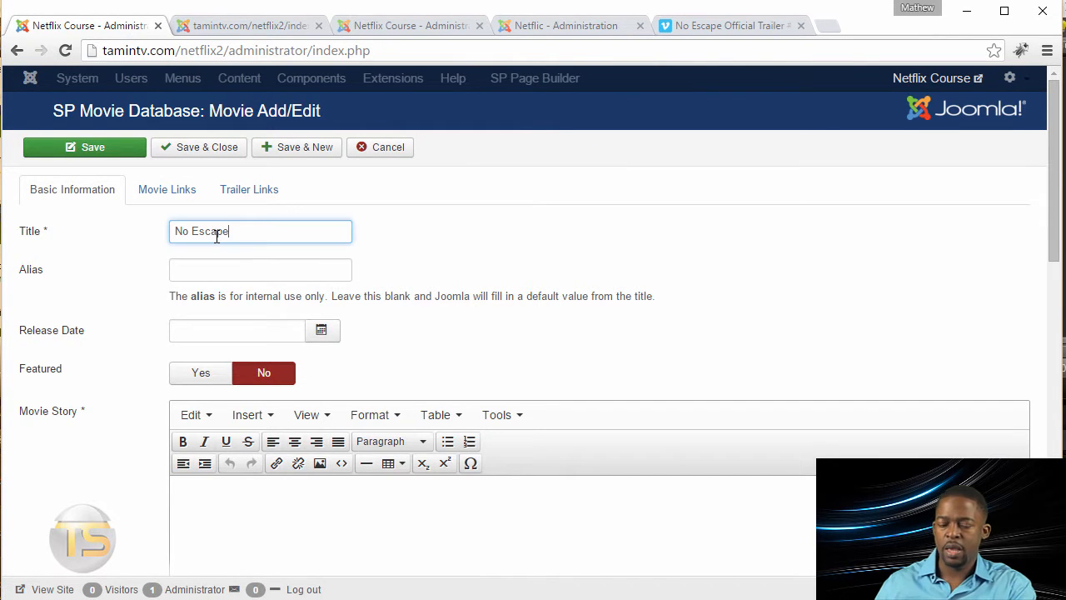
mouse_move(420, 537)
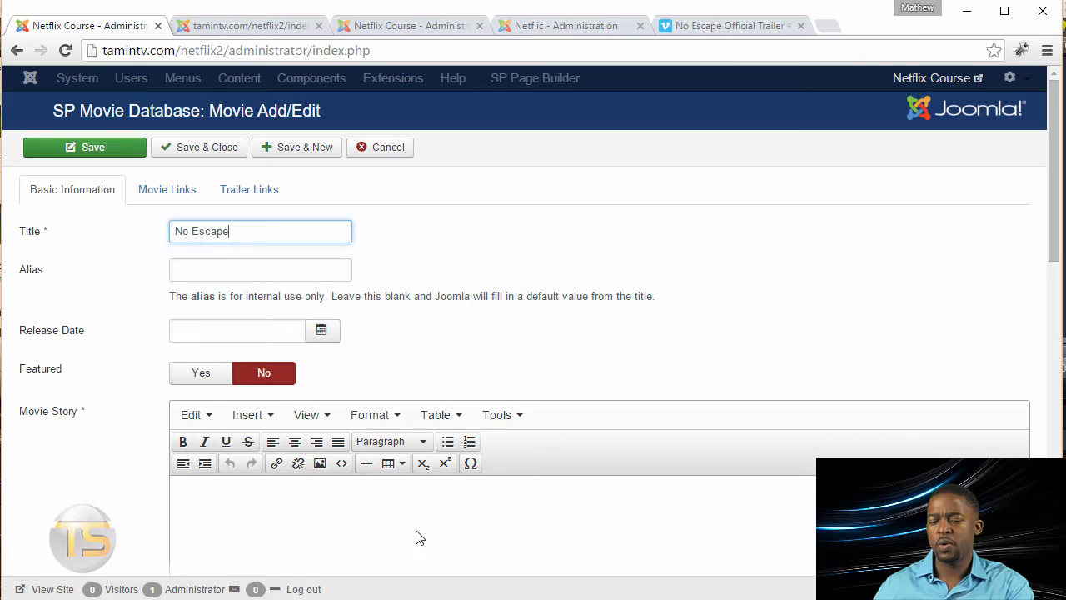
scroll("down", 3)
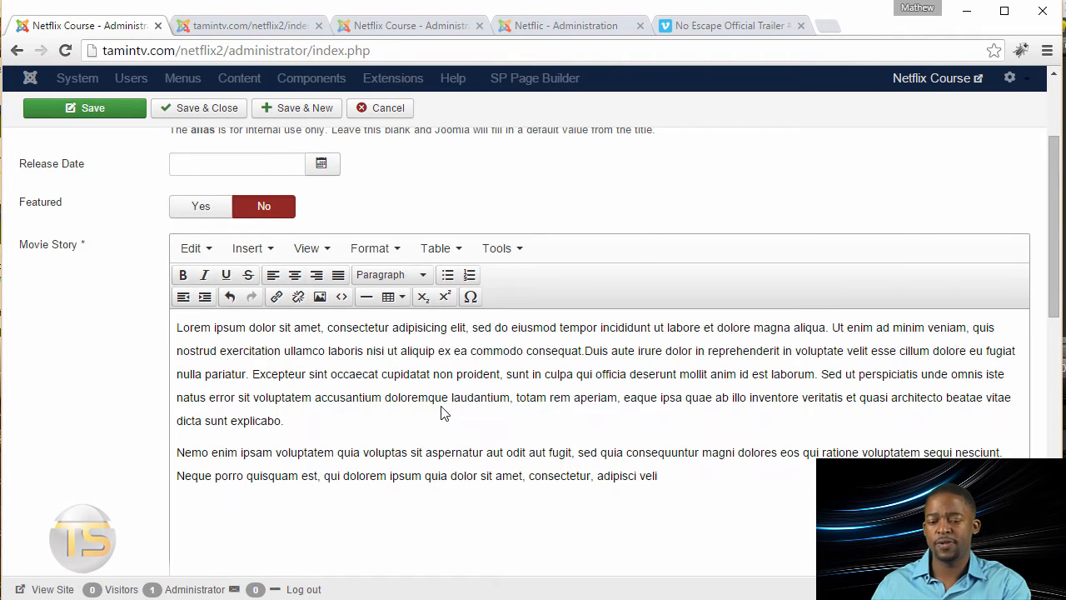
scroll("down", 3)
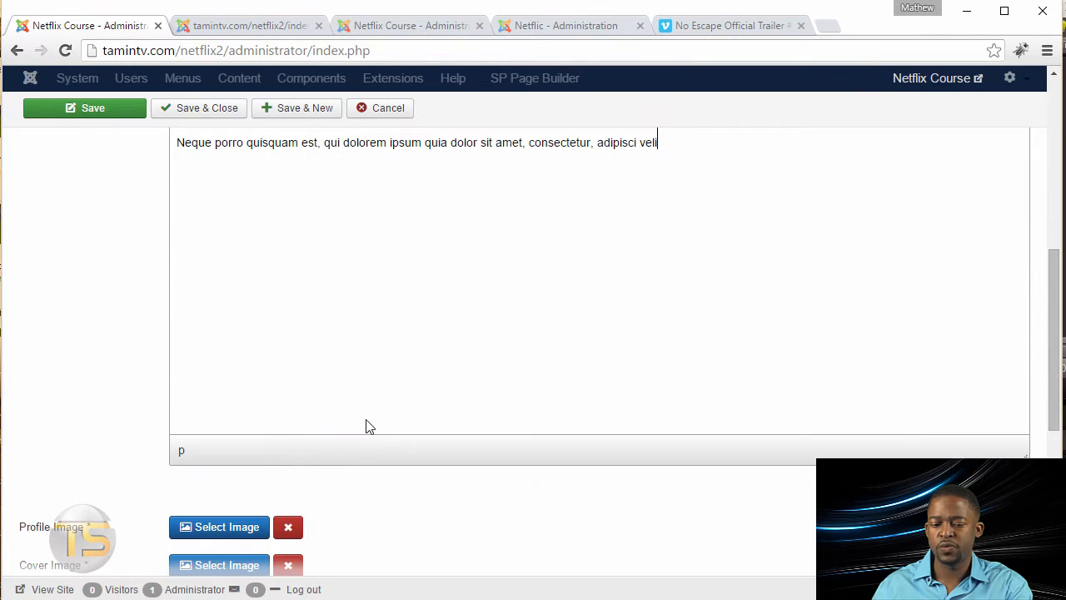
scroll("down", 3)
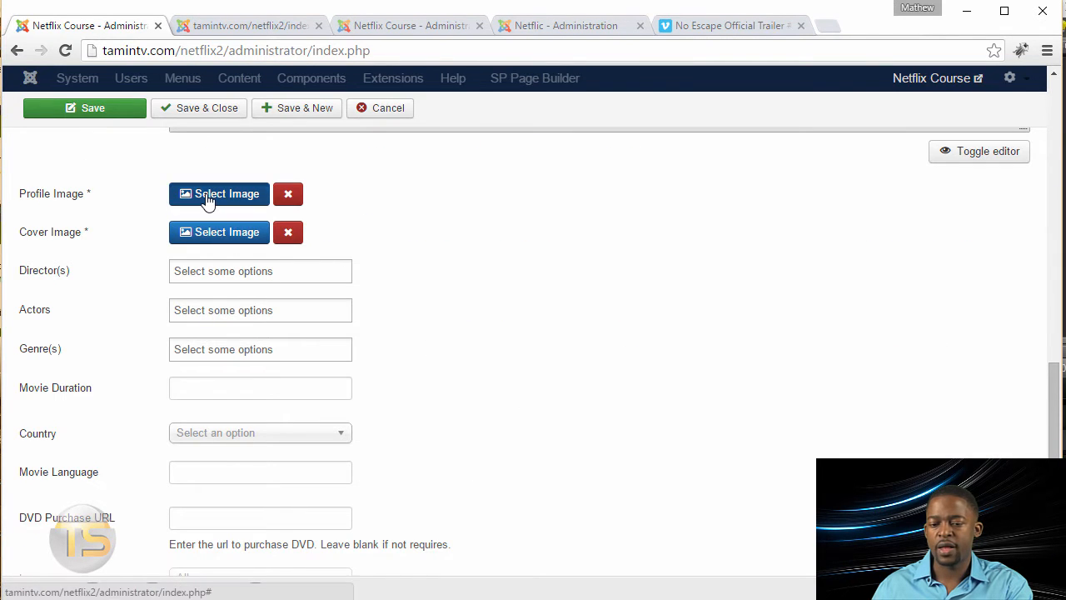
Upload the noescape and bg_noescape images and set noescape as the profile image.
left_click(218, 193)
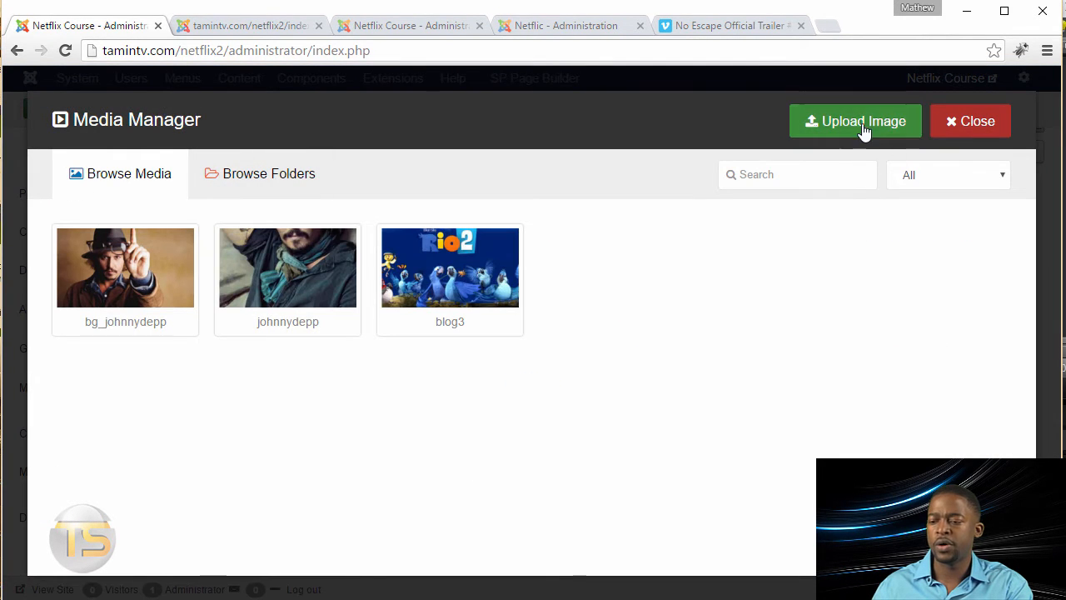
mouse_move(253, 340)
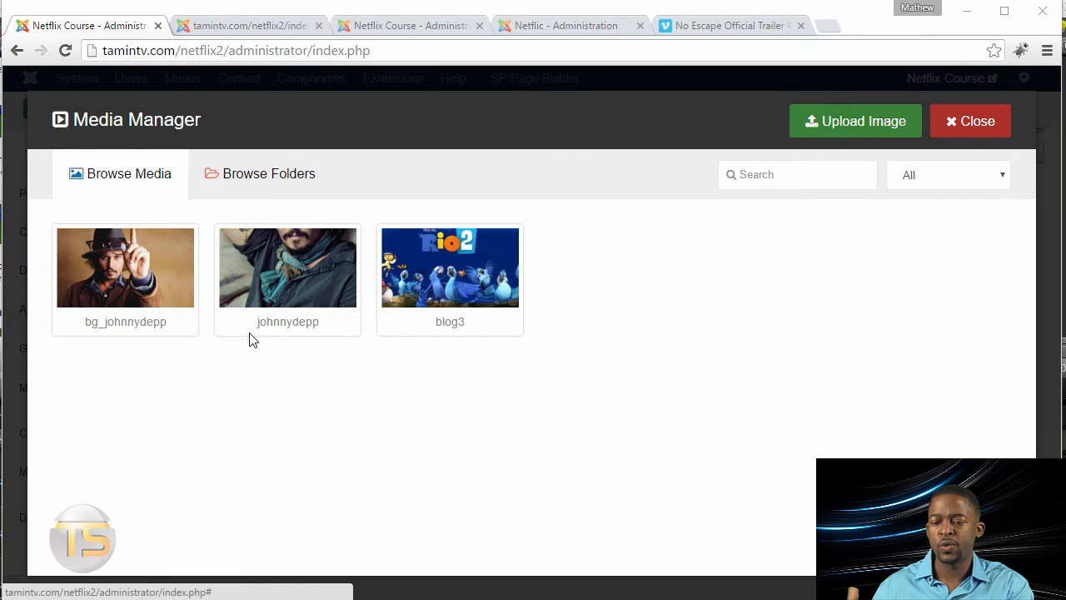
left_click(856, 120)
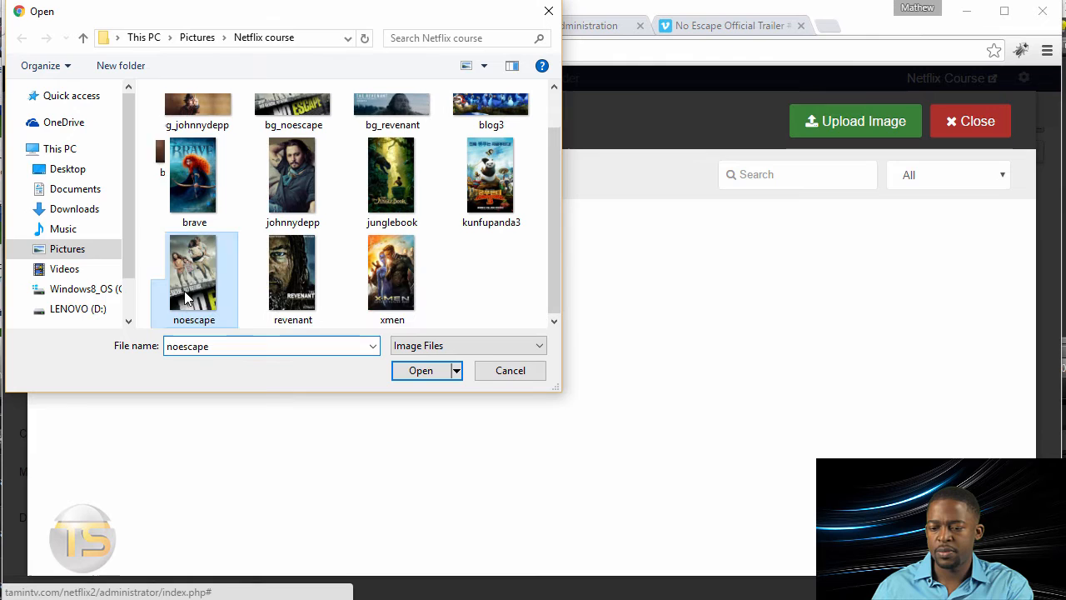
left_click(419, 370)
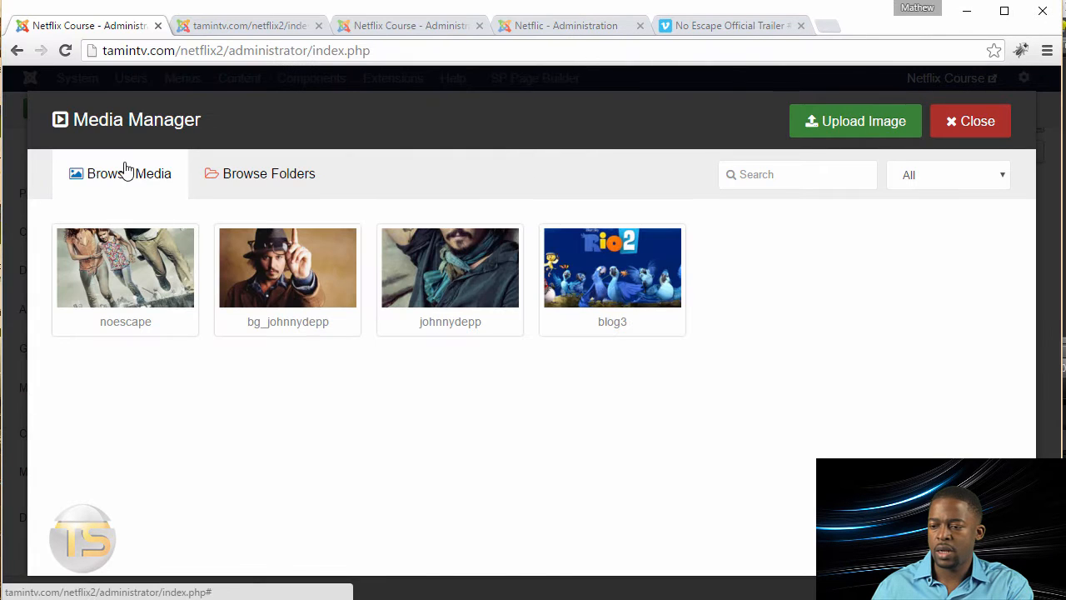
left_click(856, 120)
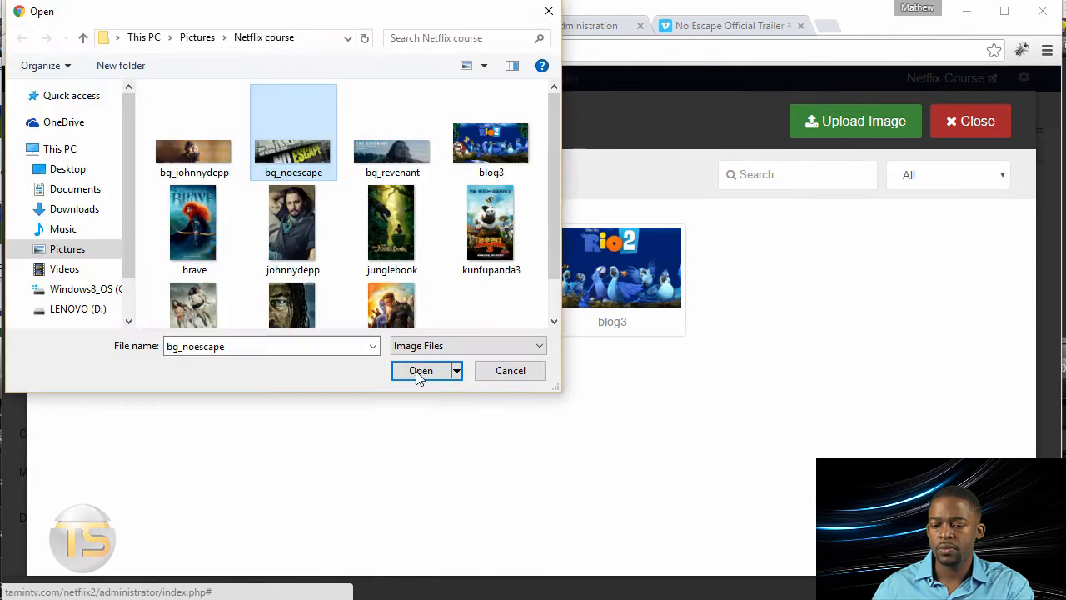
left_click(420, 369)
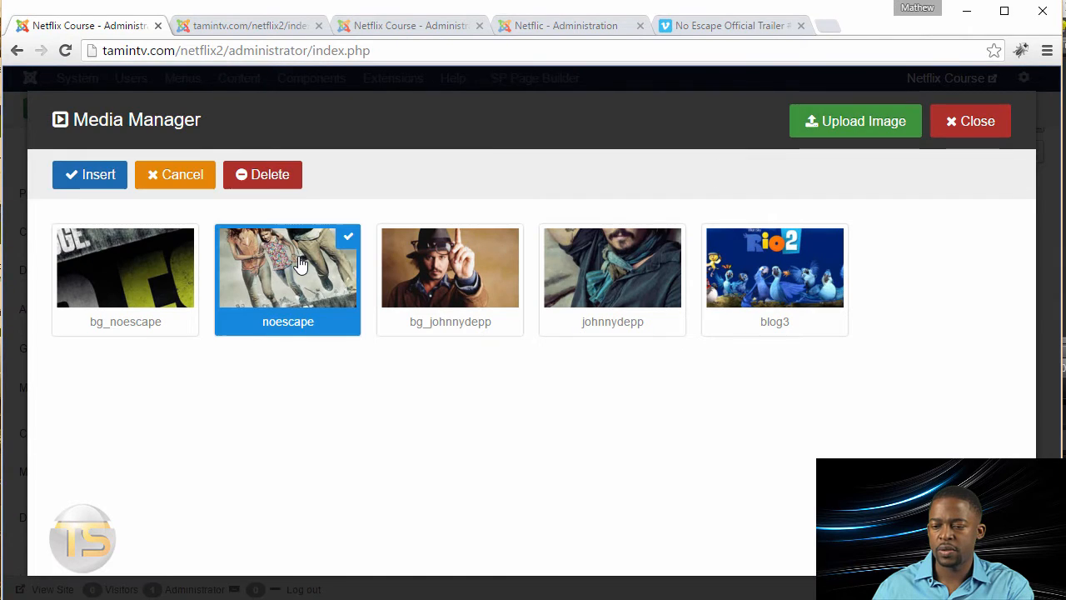
mouse_move(316, 363)
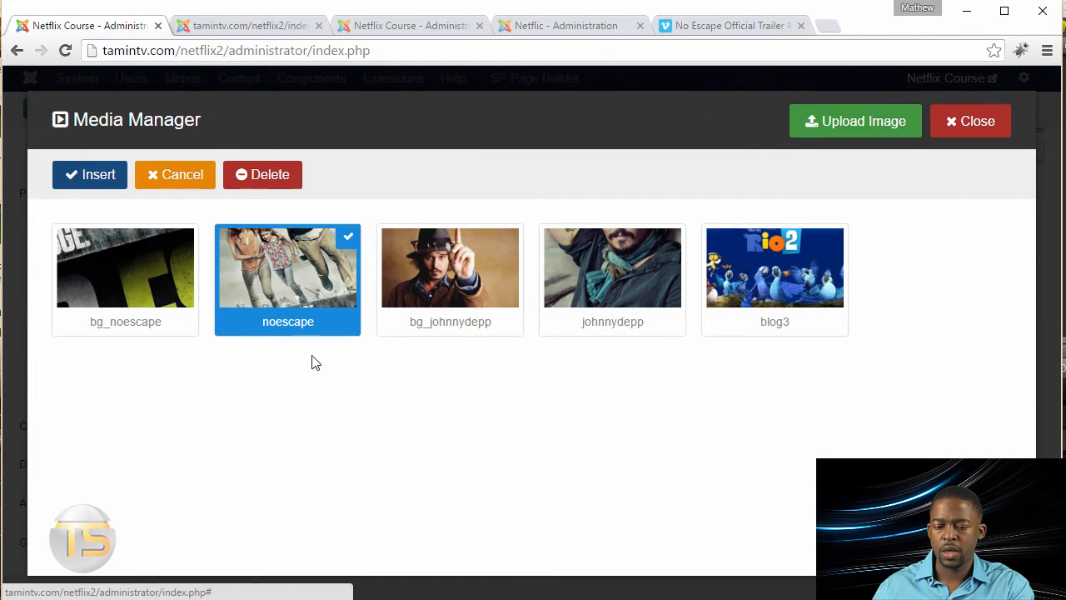
left_click(90, 175)
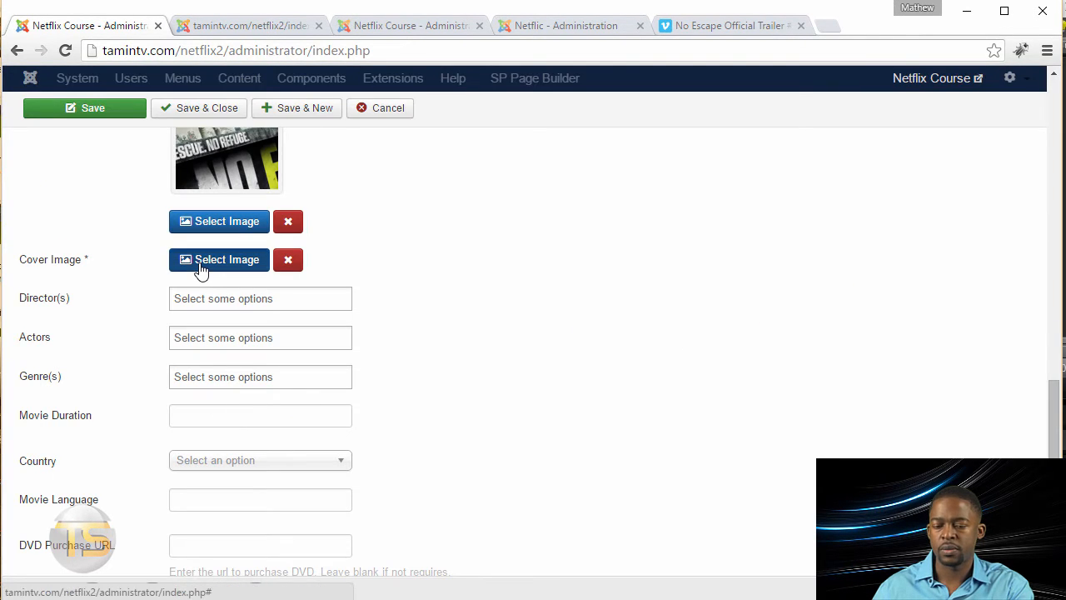
Set bg_noescape as the movie's cover image.
left_click(220, 260)
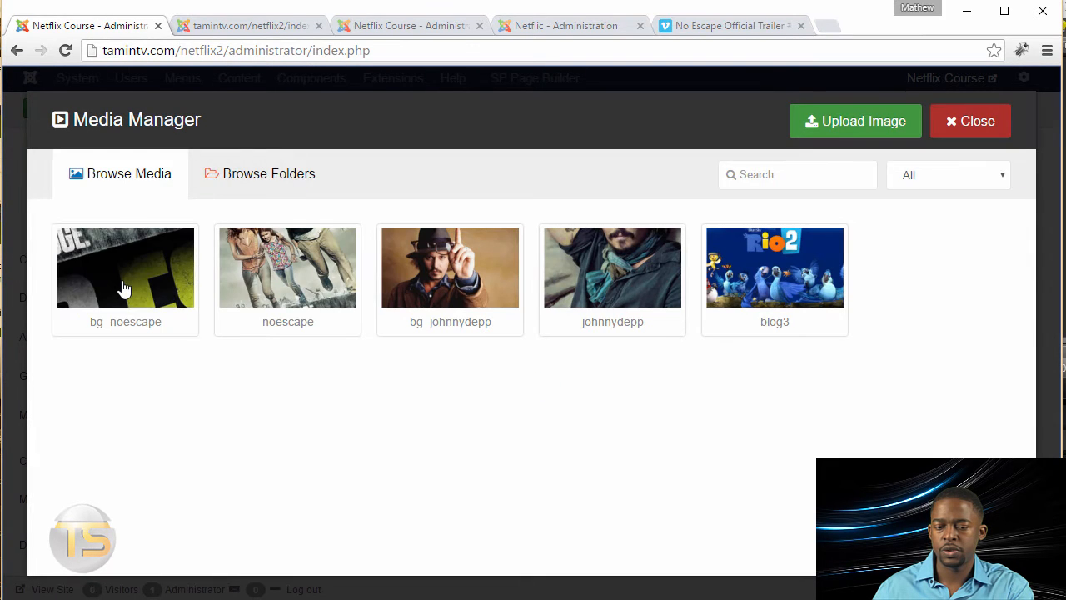
left_click(125, 266)
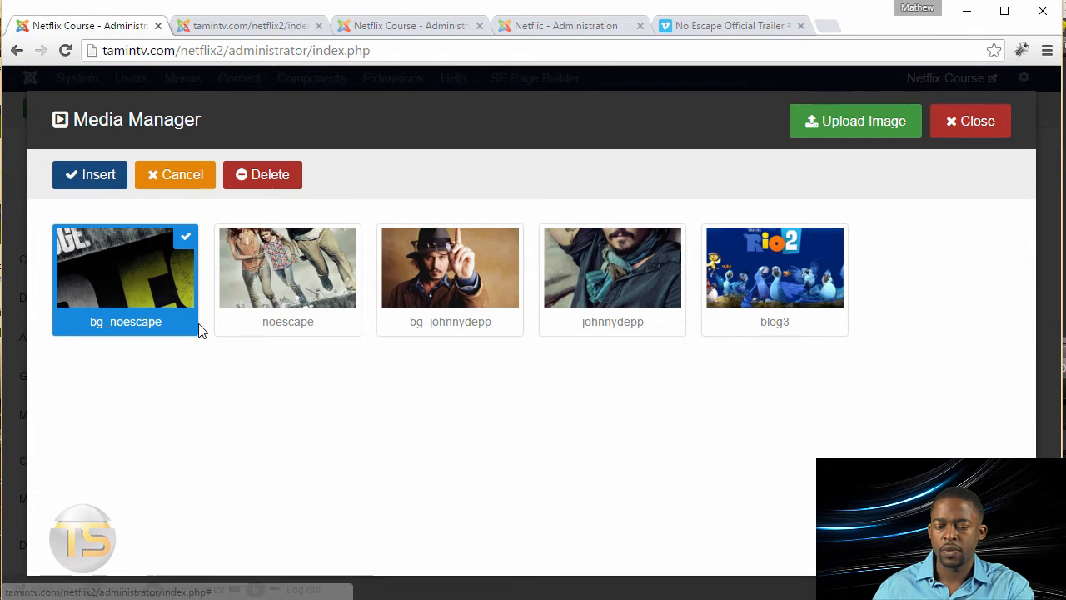
left_click(90, 175)
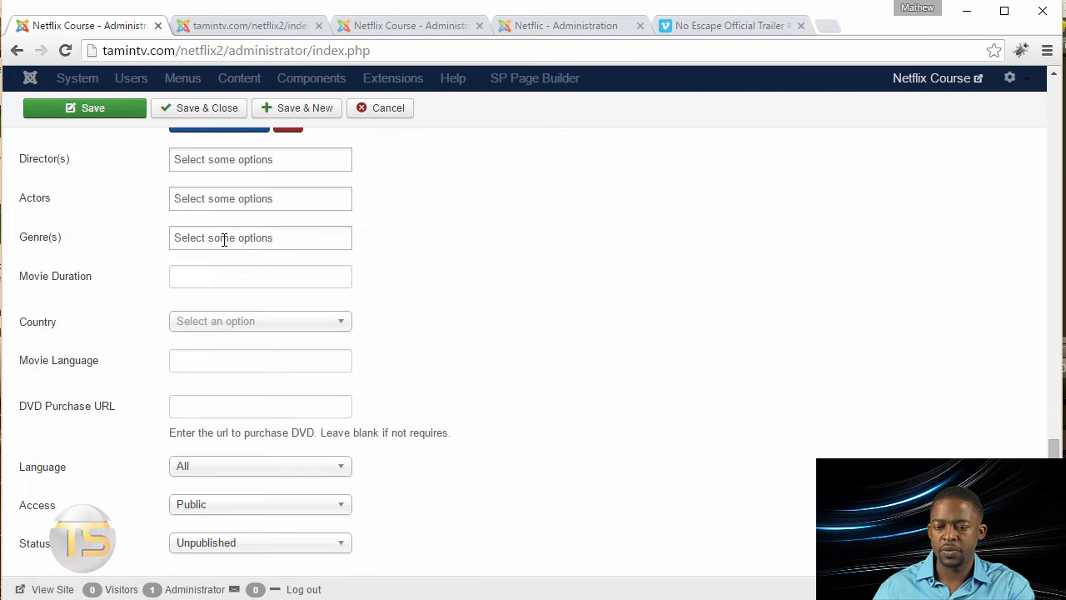
Set Owen Wilson as director and actor, genre Action, and duration 120 minutes.
left_click(260, 160)
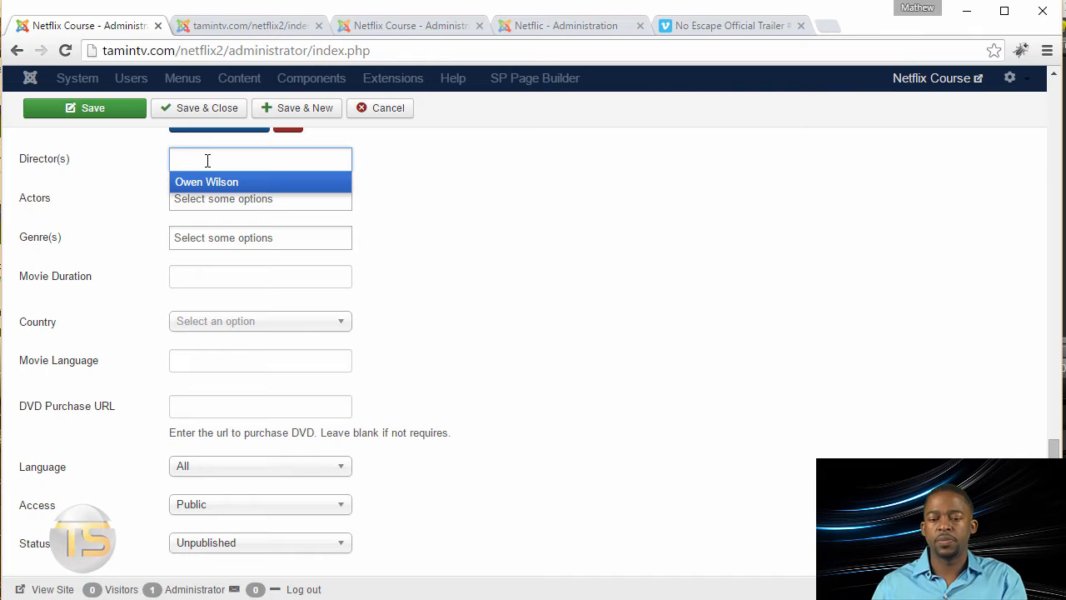
mouse_move(196, 190)
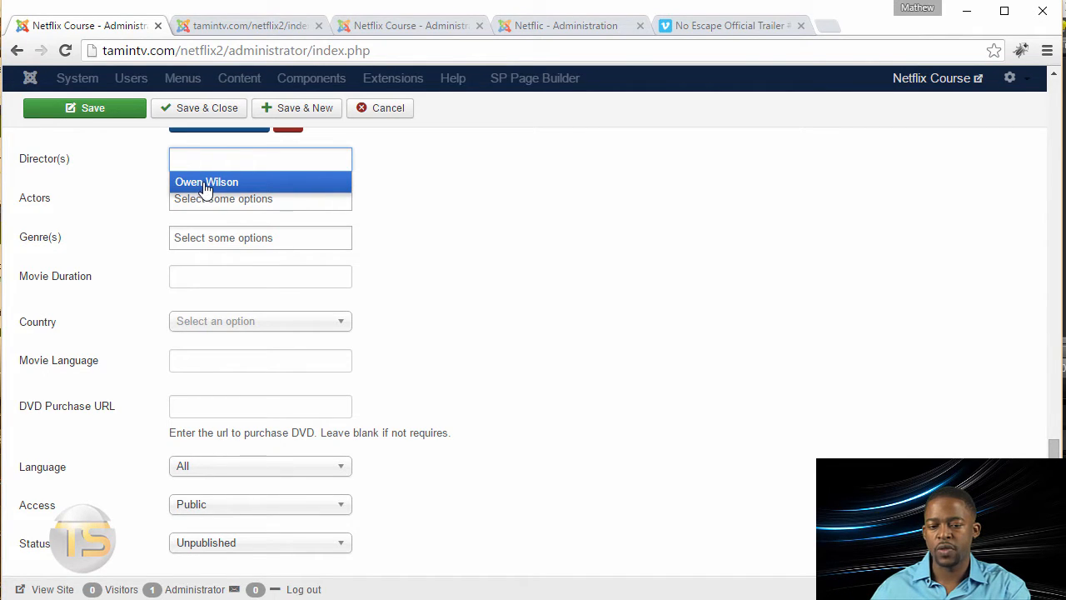
left_click(207, 182)
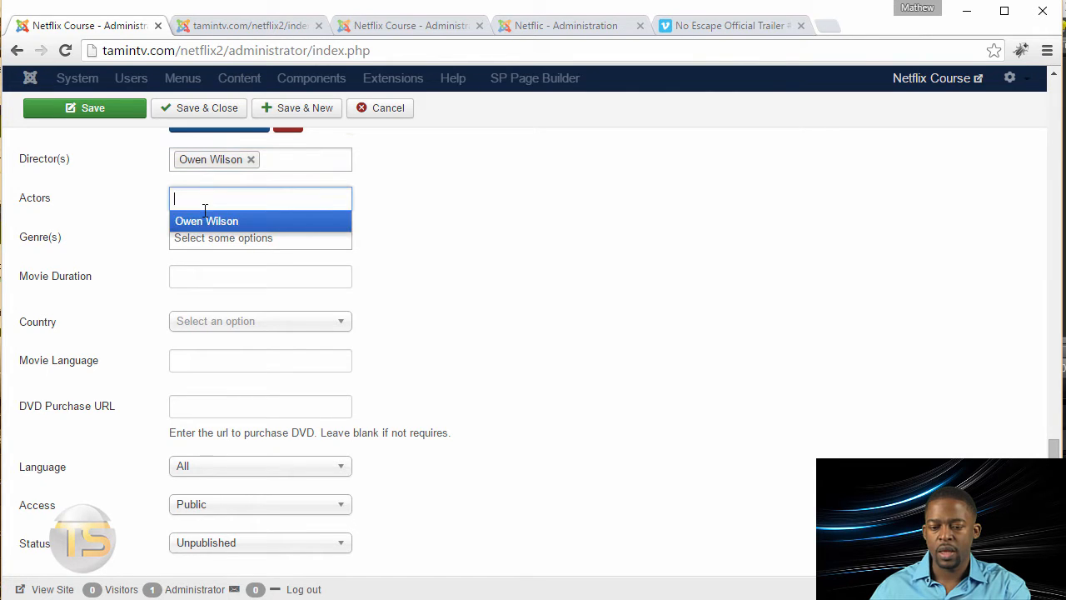
left_click(207, 220)
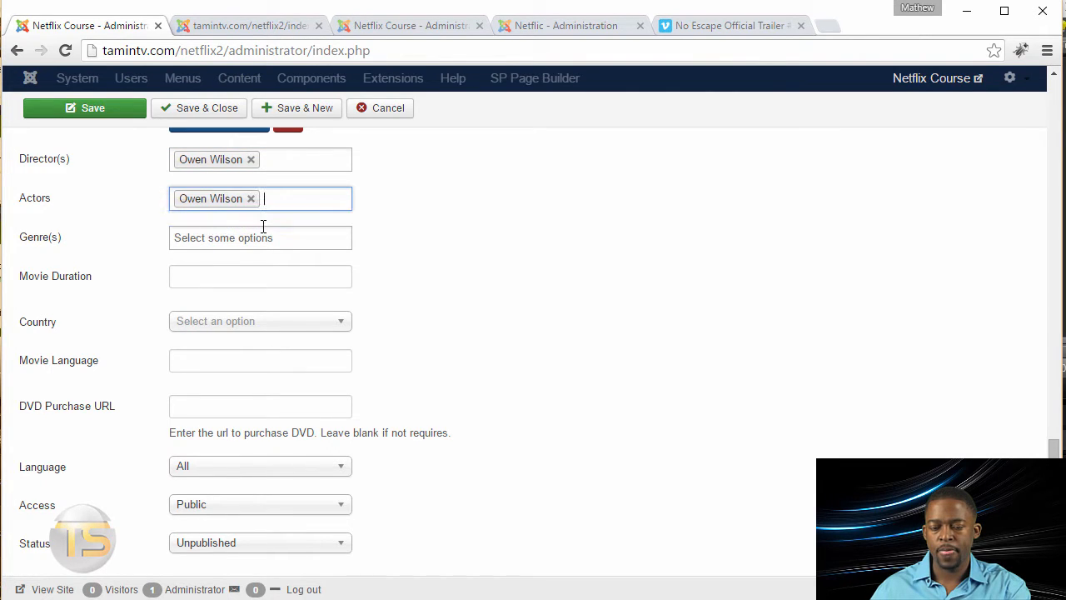
left_click(260, 237)
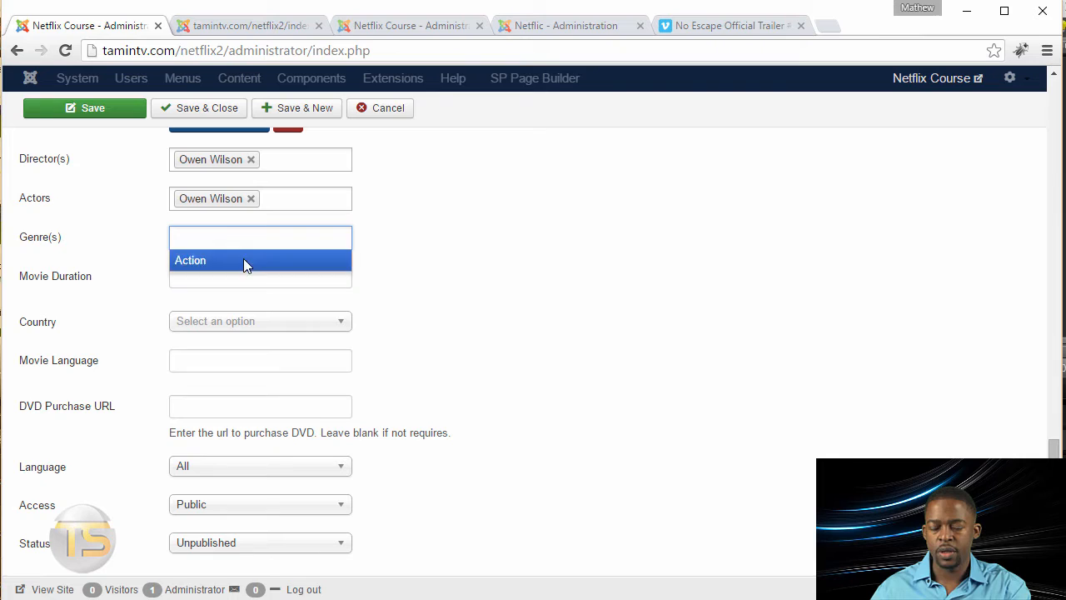
left_click(190, 260)
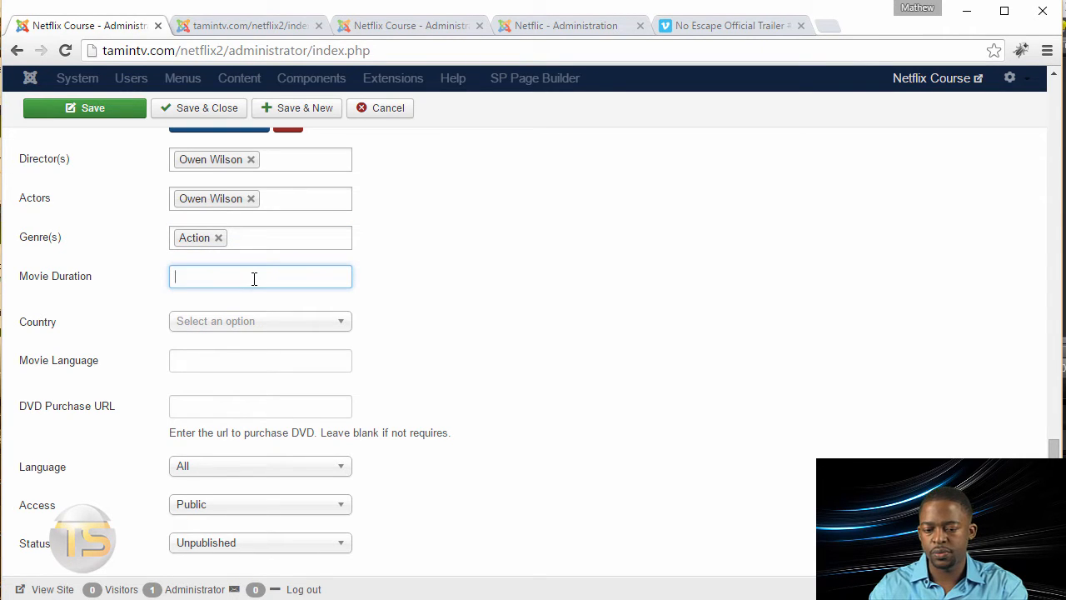
type("120")
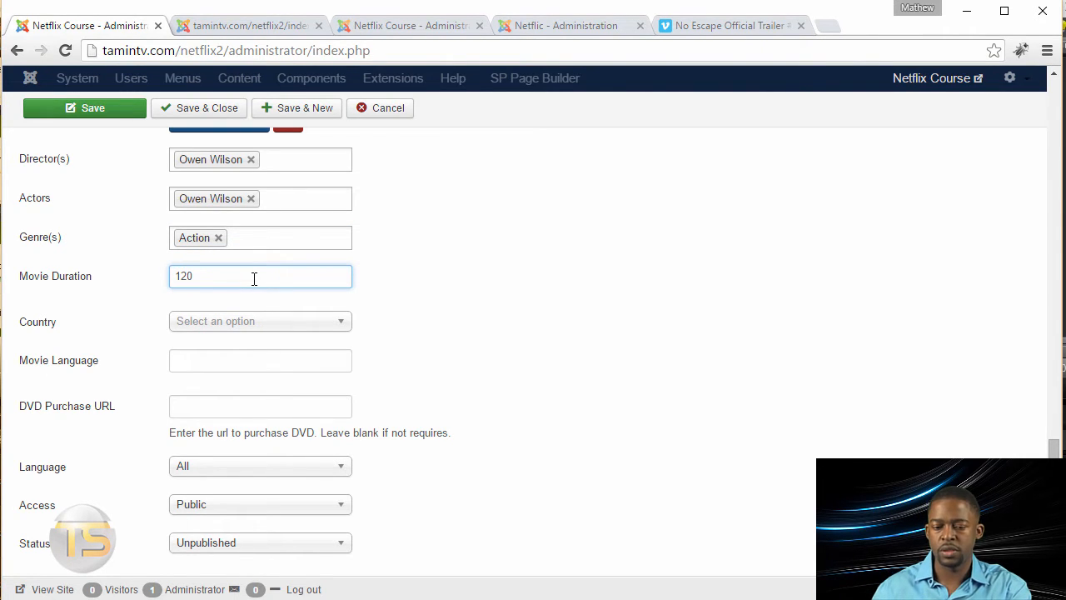
Set country United States, language English, DVD link learnjoomlafast.com, and status Published.
left_click(260, 320)
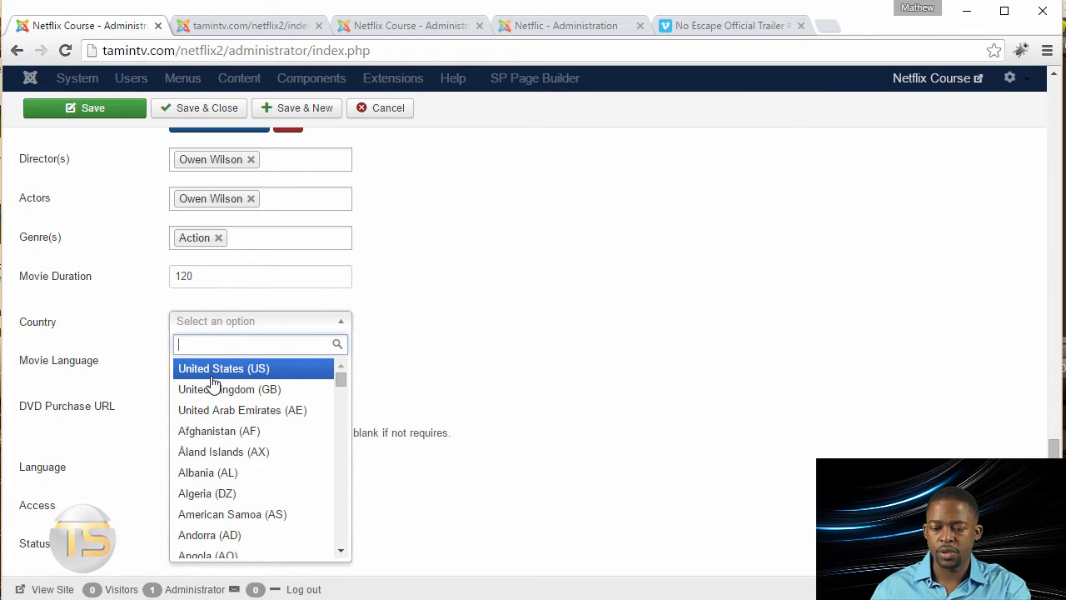
left_click(223, 368)
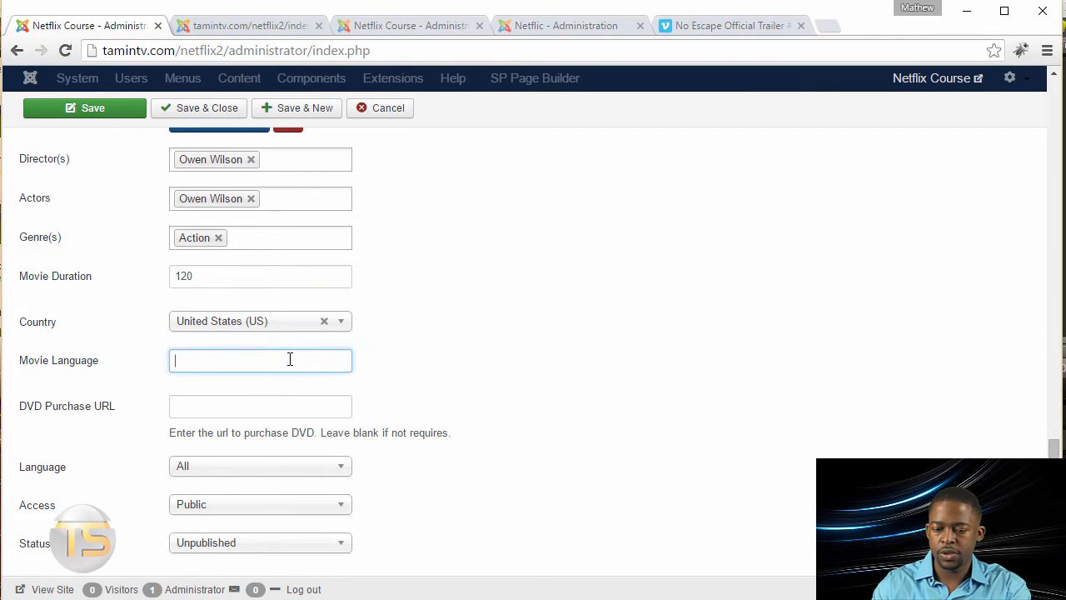
type("Englis")
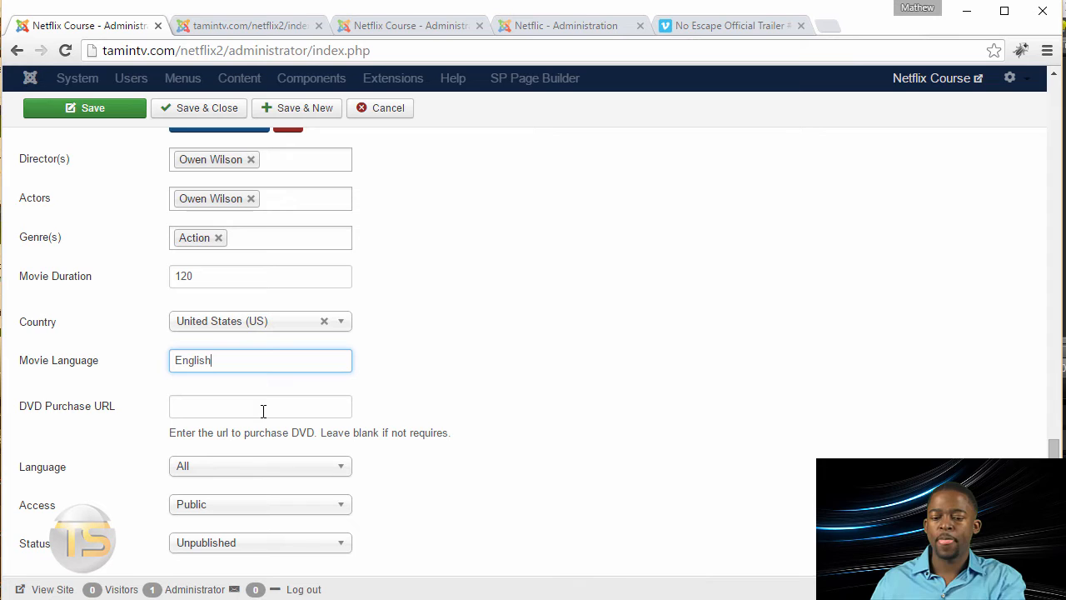
type("http://www.learnjoomlafast.com")
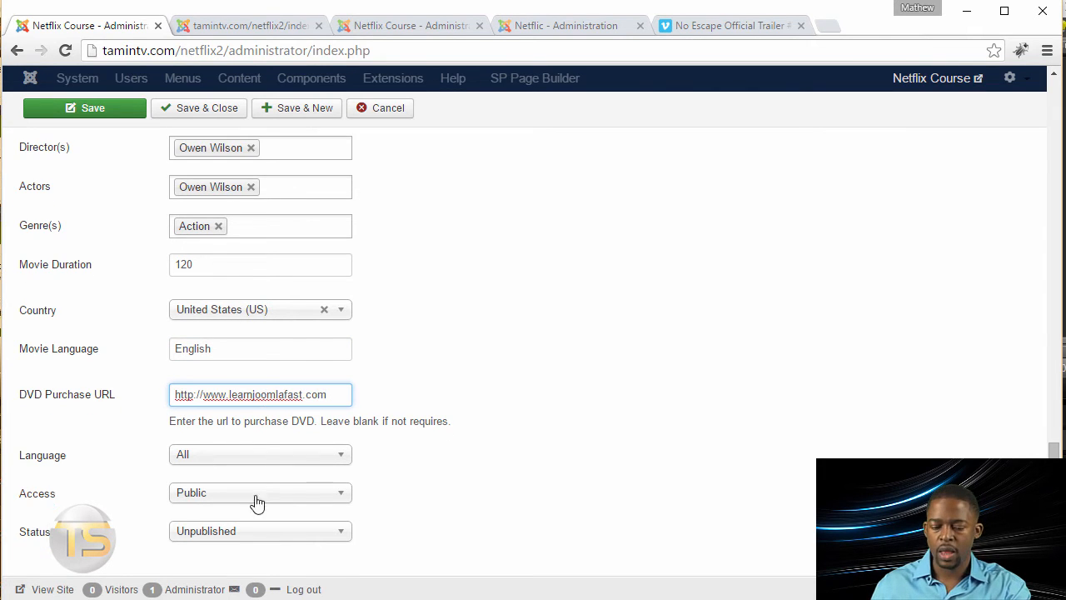
left_click(260, 529)
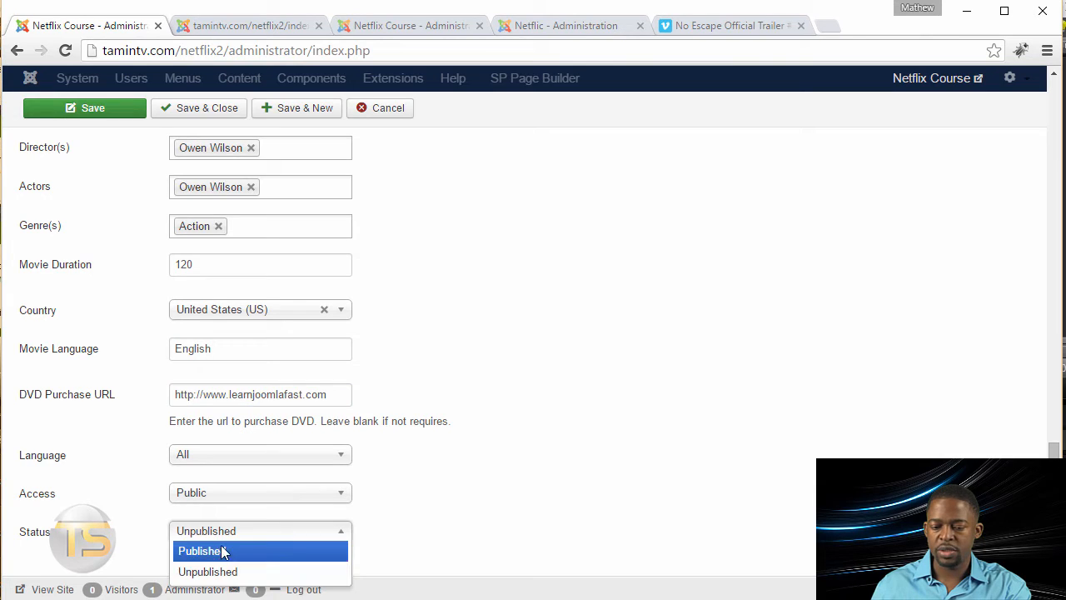
left_click(260, 494)
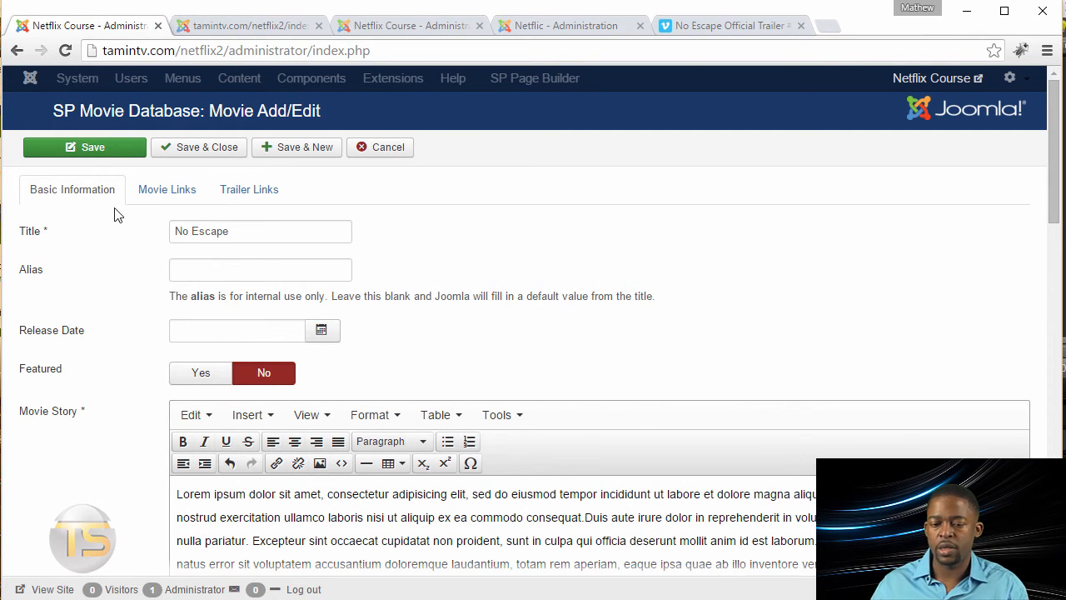
left_click(167, 190)
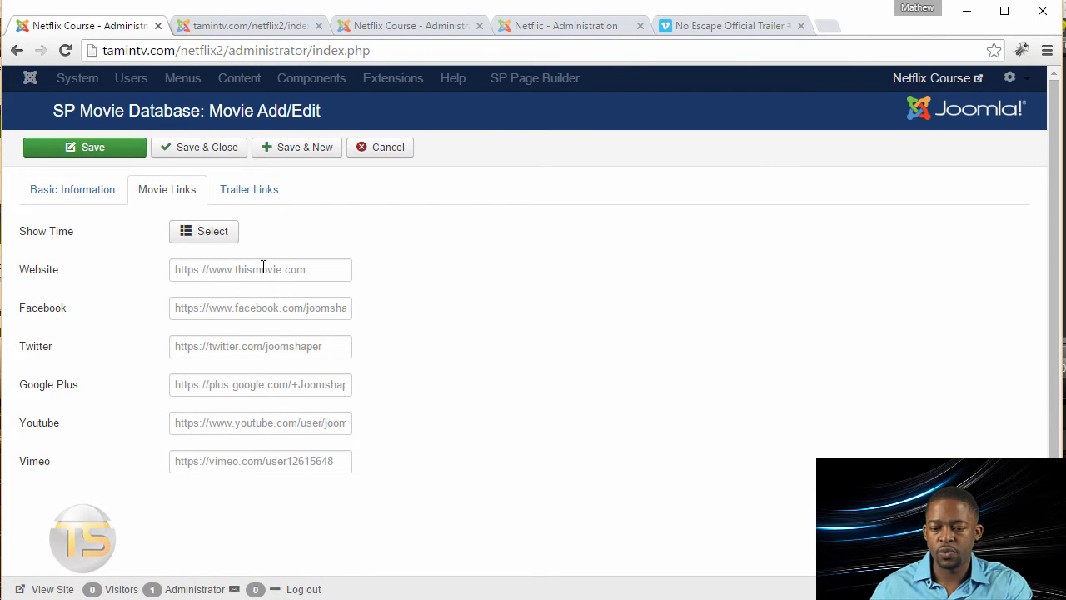
type("$")
type("#")
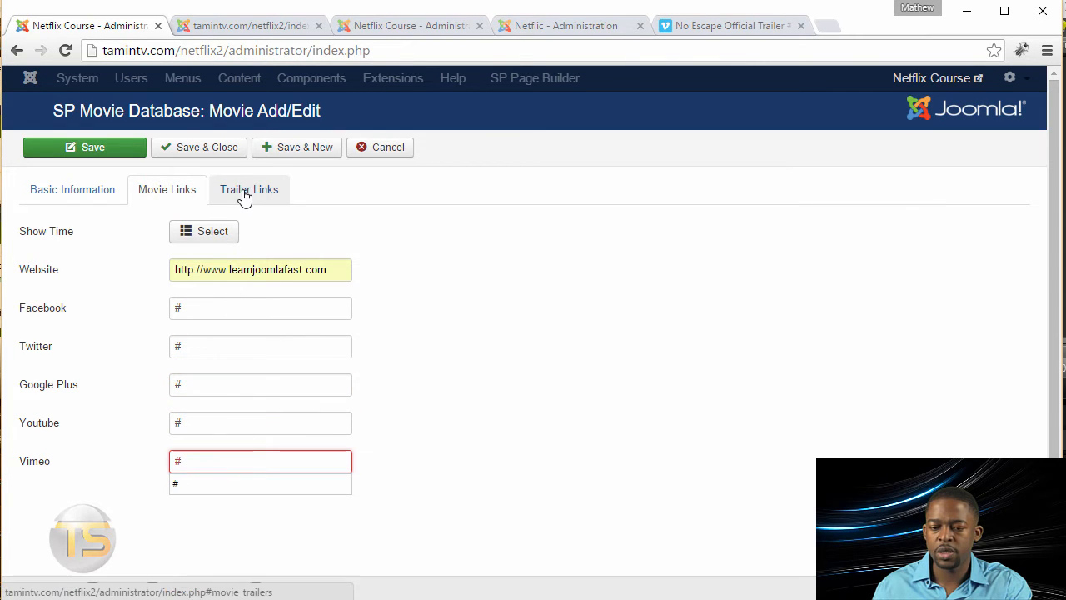
Enter Trailer One's title and Vimeo URL copied from the trailer's web page.
left_click(248, 190)
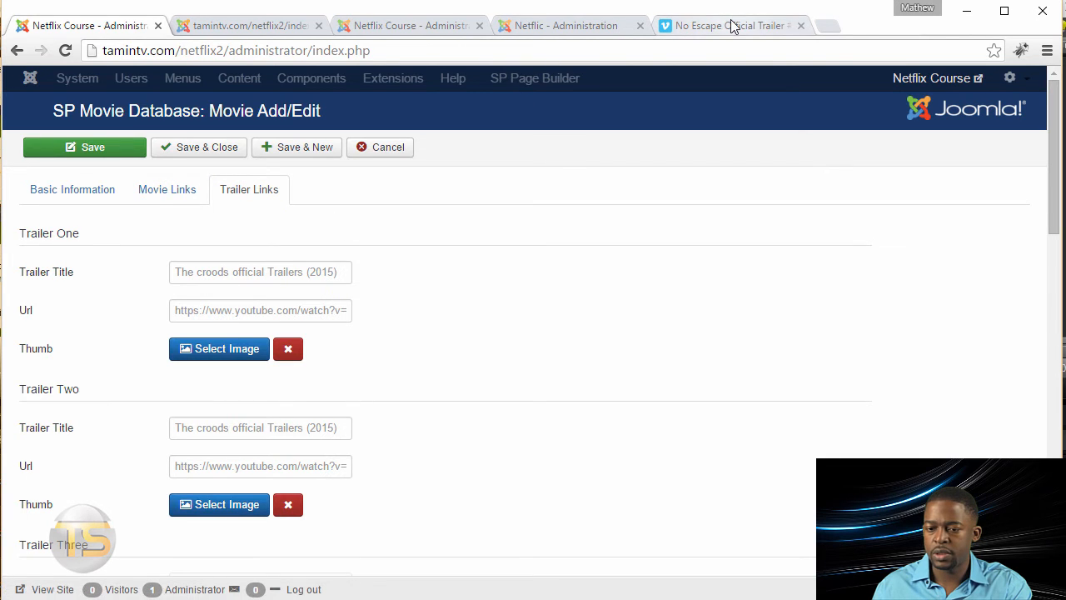
left_click(729, 25)
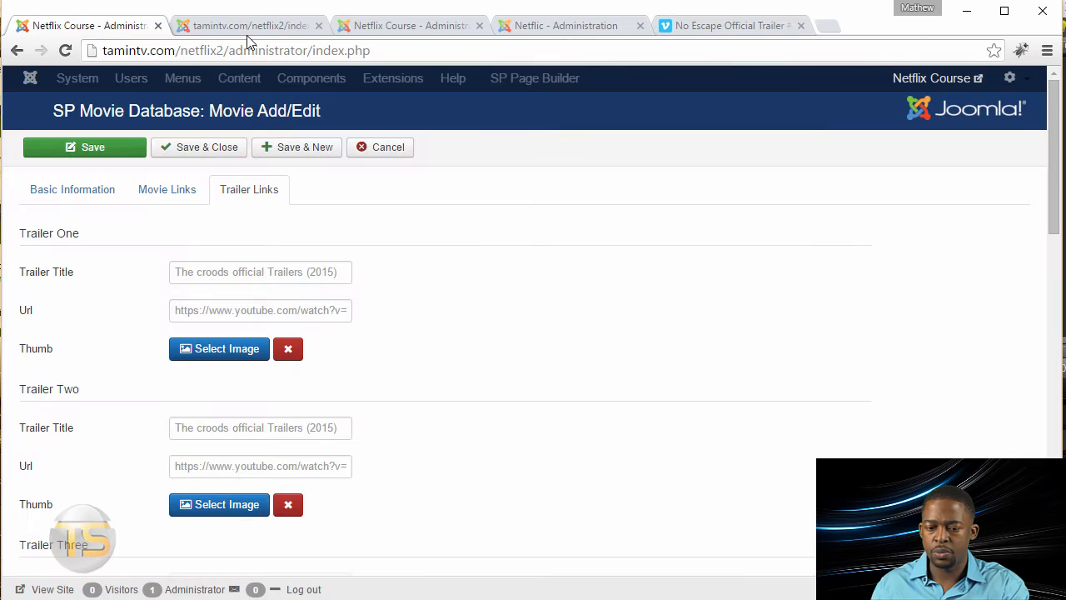
left_click(260, 271)
type("No Escape")
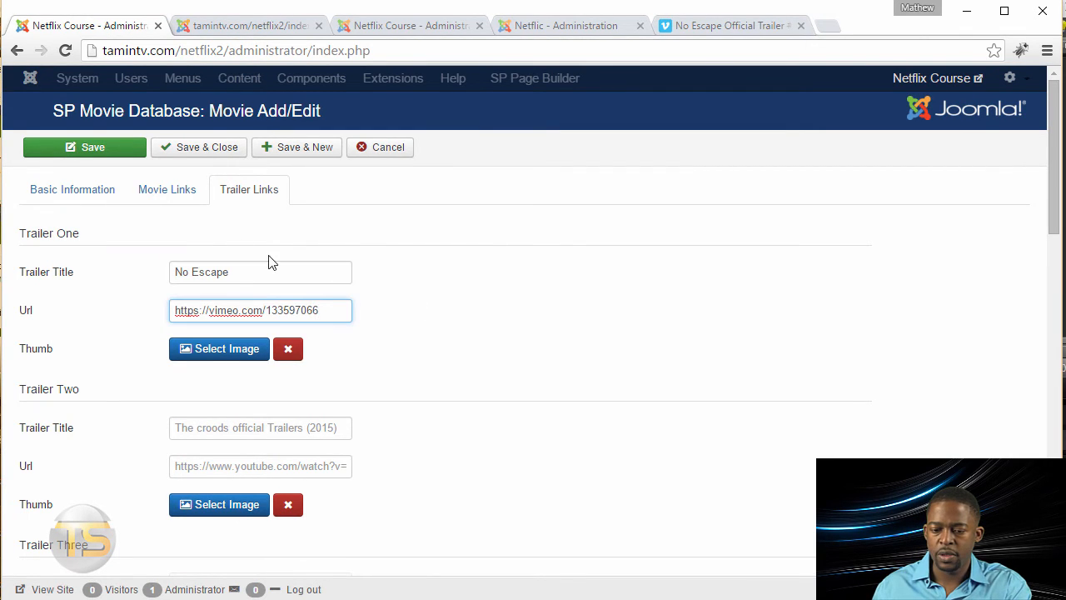
Set the bg_noescape image as Trailer One's thumbnail.
left_click(218, 350)
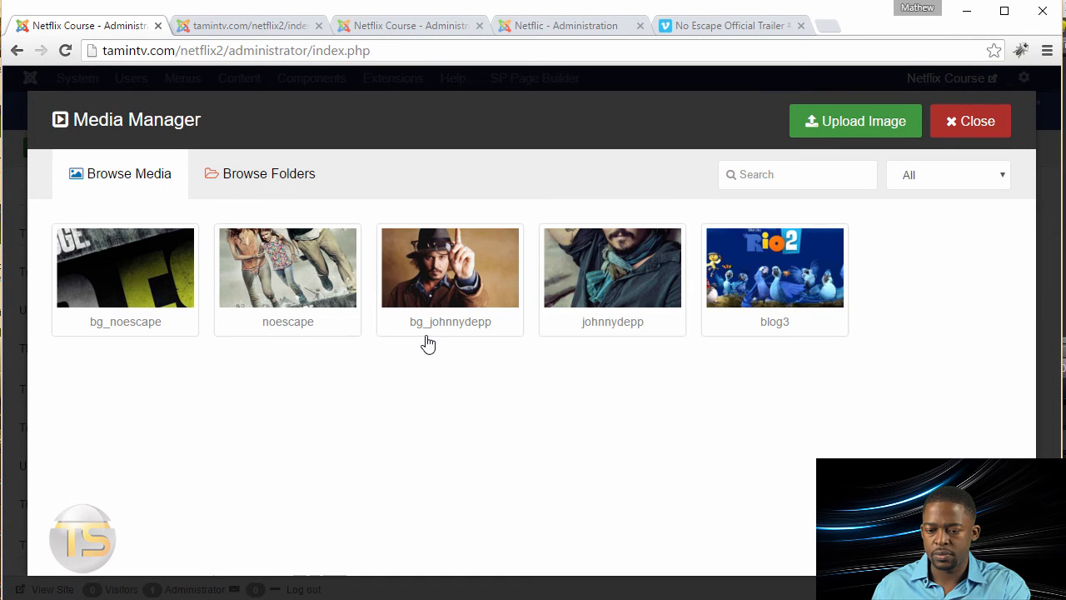
mouse_move(137, 270)
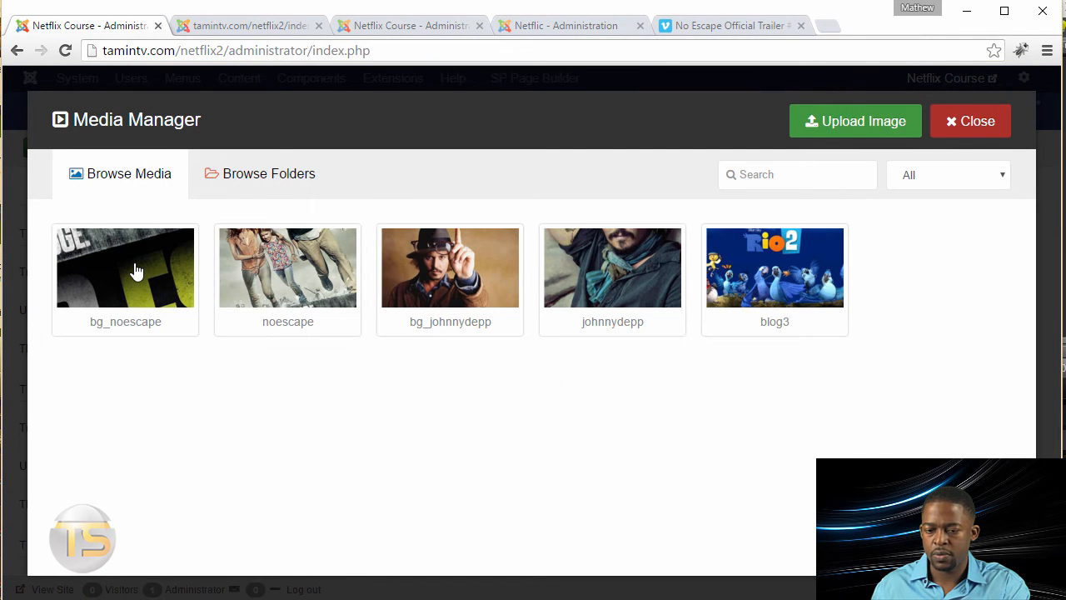
left_click(125, 266)
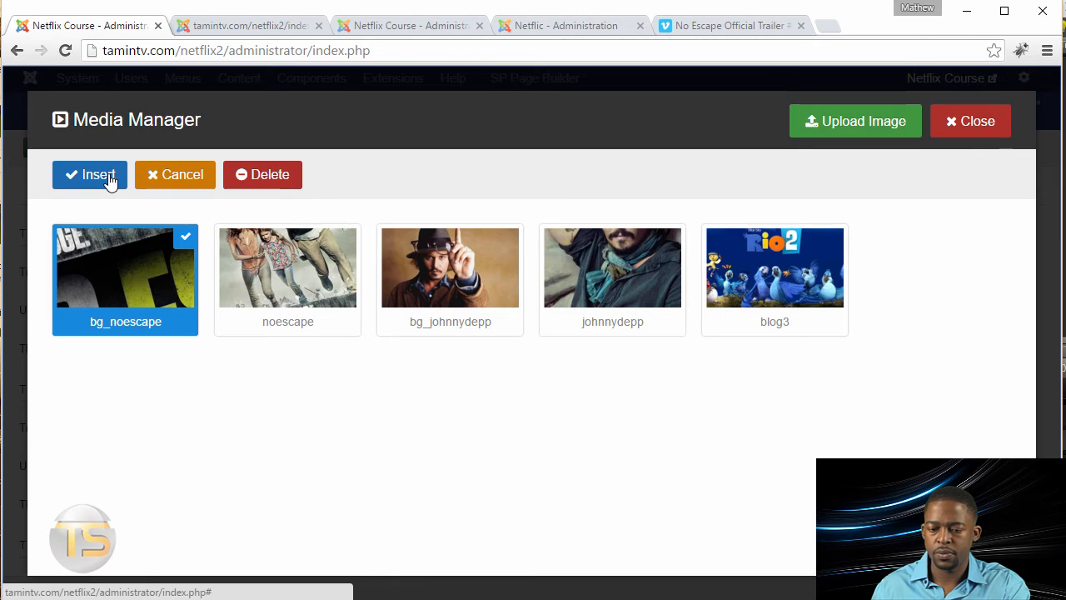
left_click(90, 175)
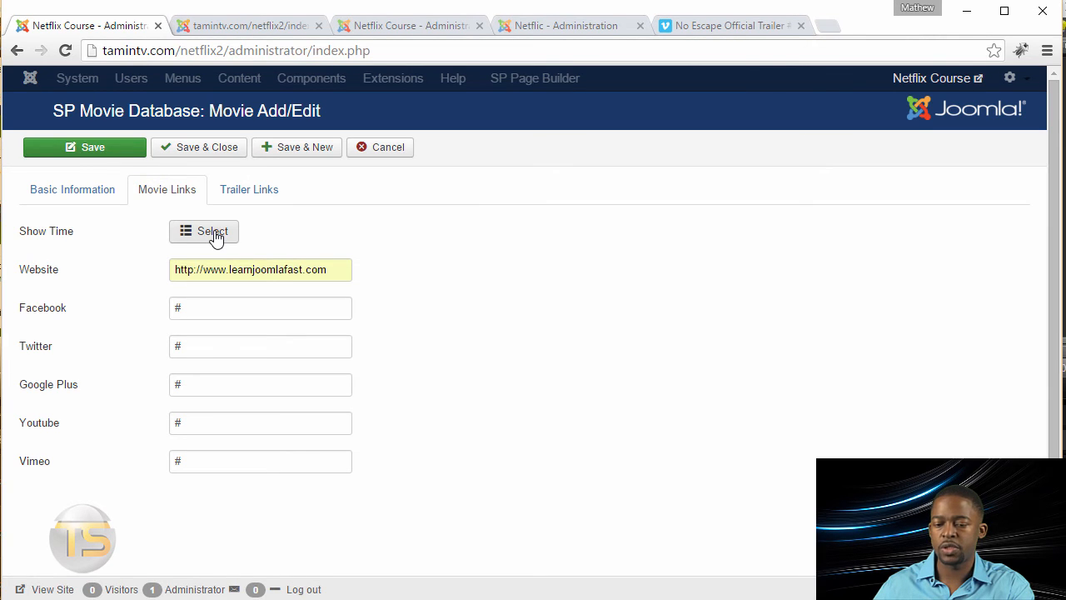
Add a Newark NJ theater show time with 9:20, 11:00 and 12:00 showings and a learnjoomlafast.com ticket link.
left_click(203, 231)
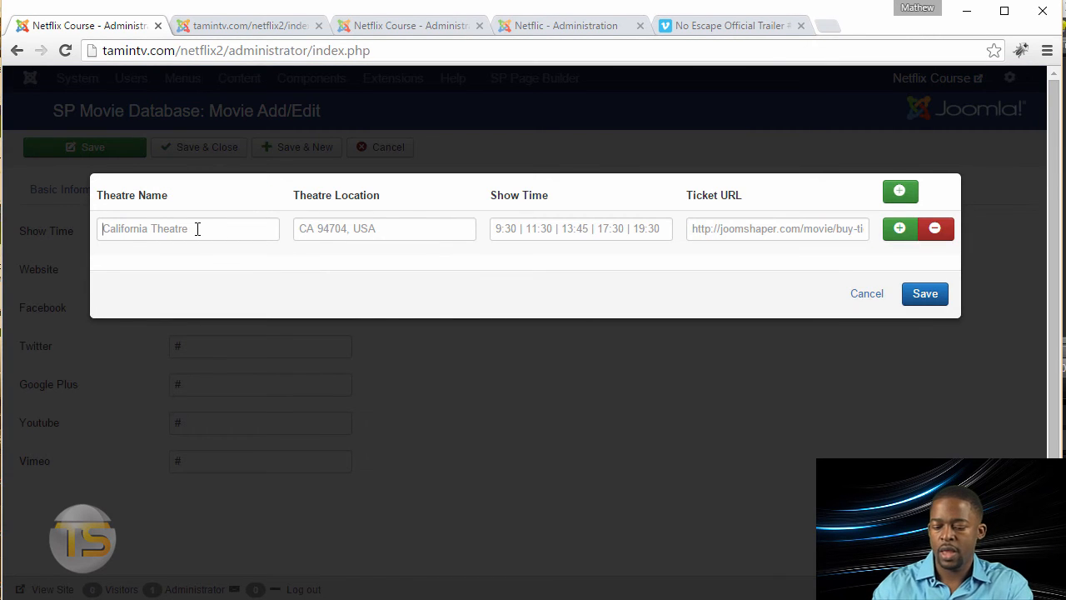
left_click(186, 229)
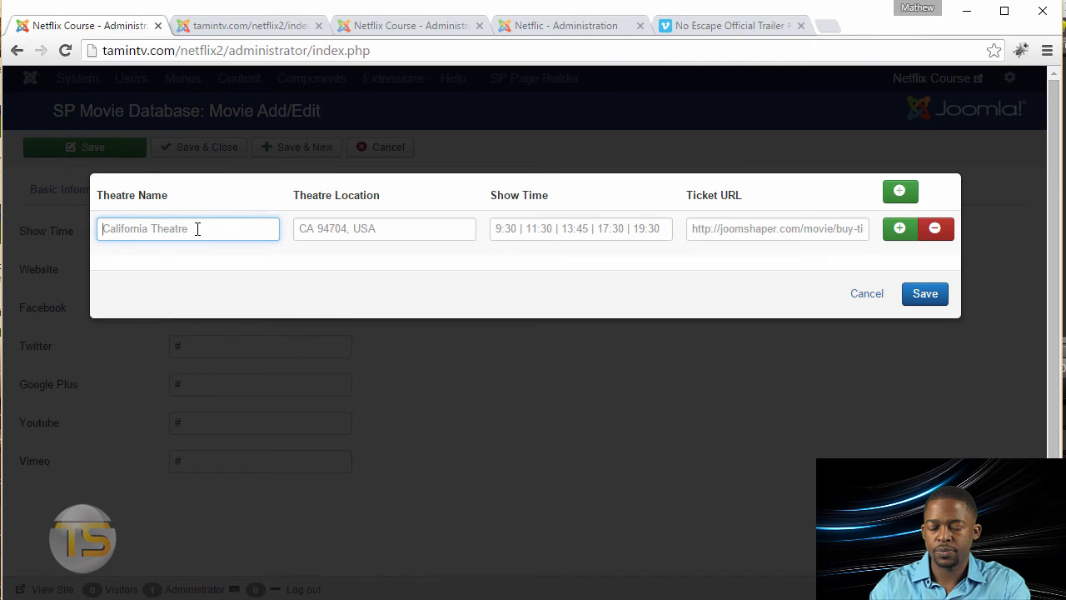
type("Theater Name")
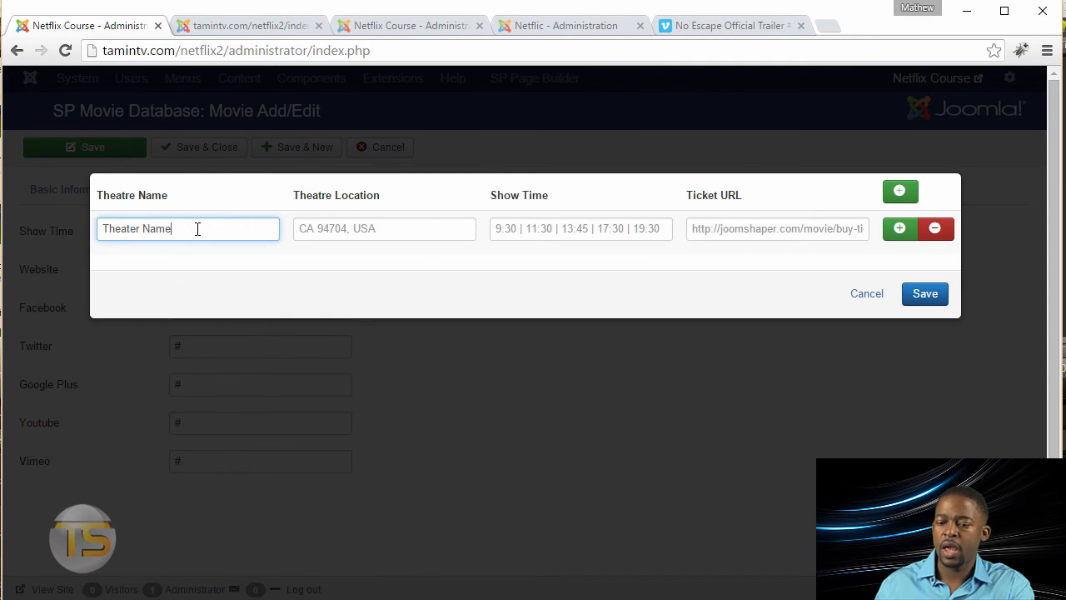
type("Newark NJ")
left_click(581, 228)
type("9:20 | 11:00 | 12:00")
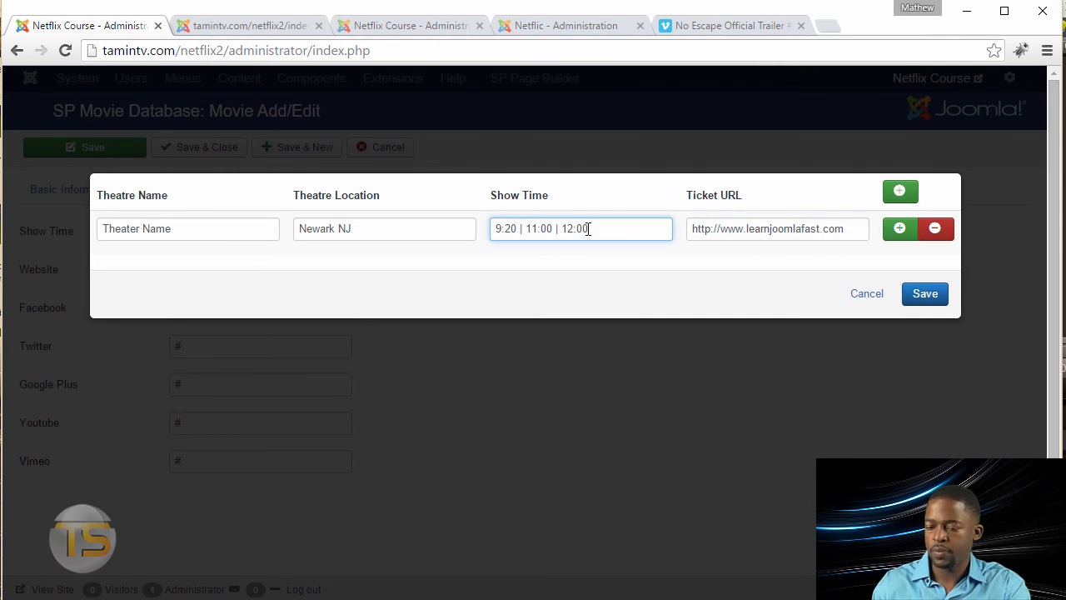
mouse_move(829, 218)
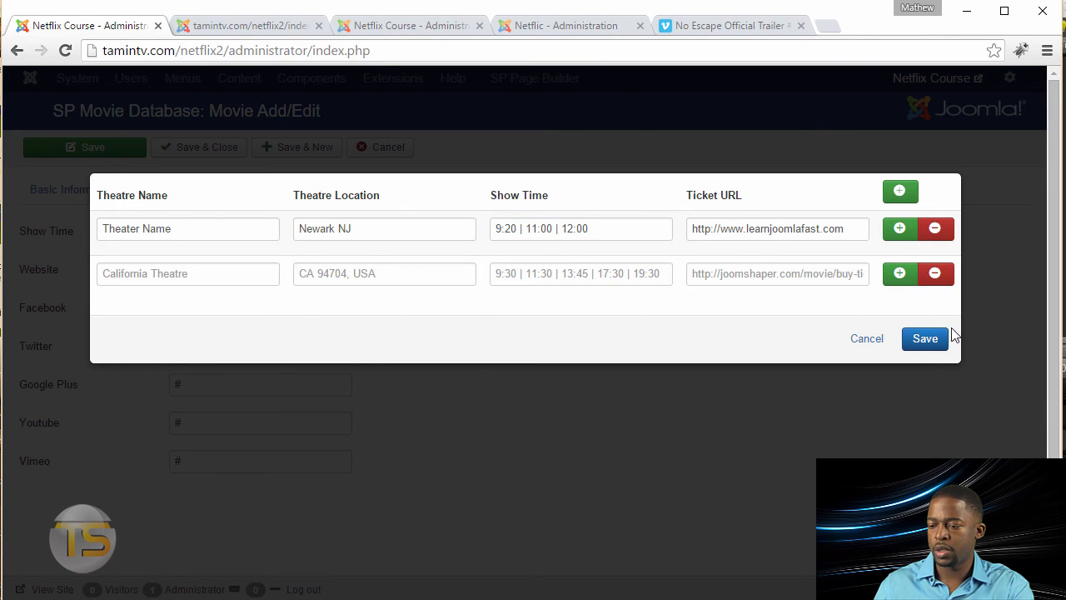
left_click(924, 338)
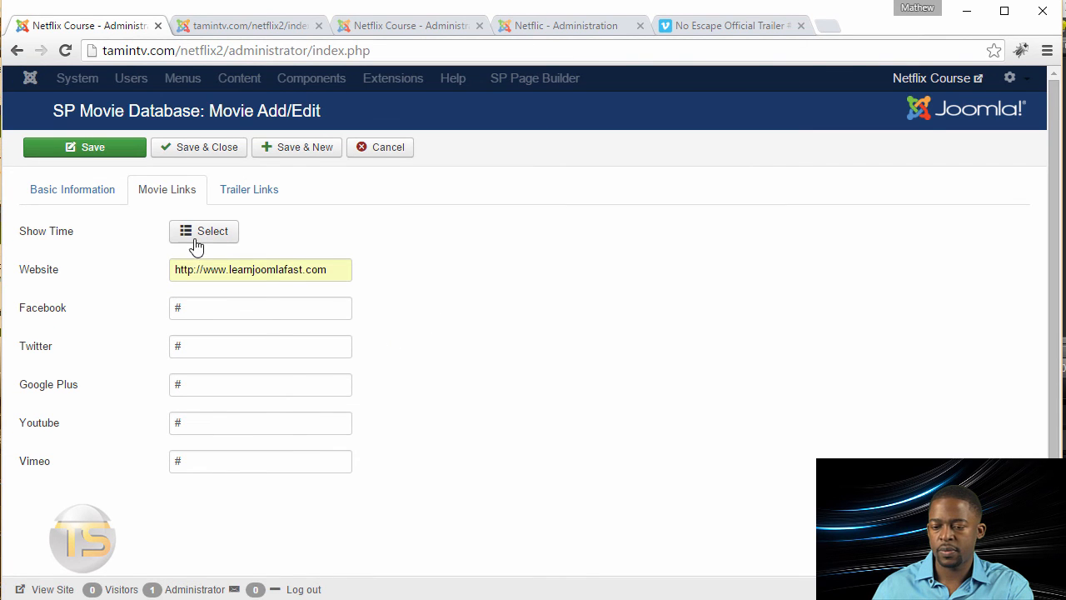
left_click(203, 230)
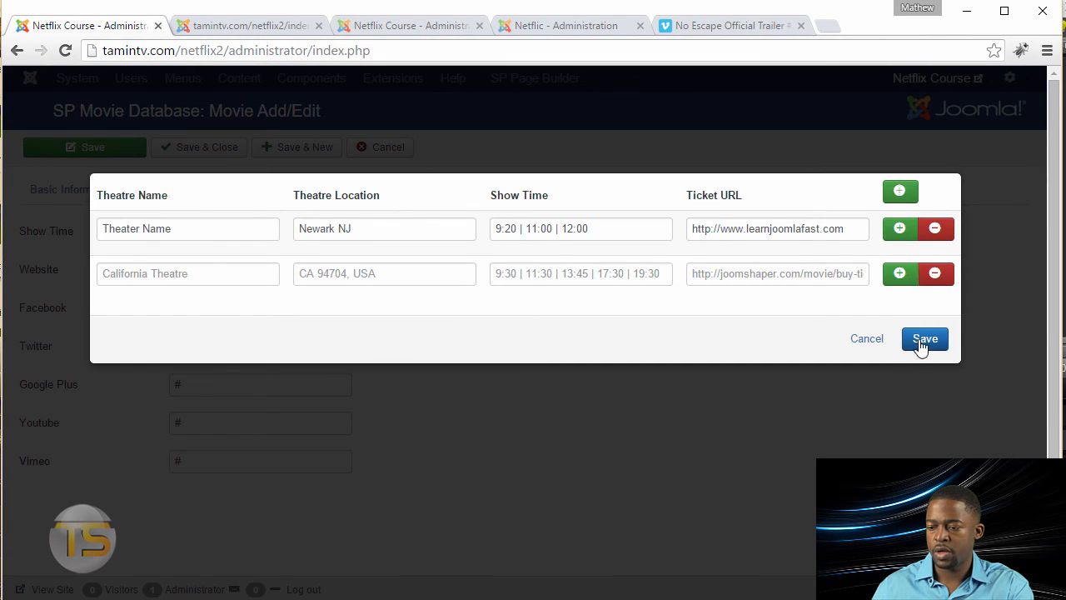
Save the show times, then Save & Close the No Escape movie back to the Movies list.
left_click(925, 340)
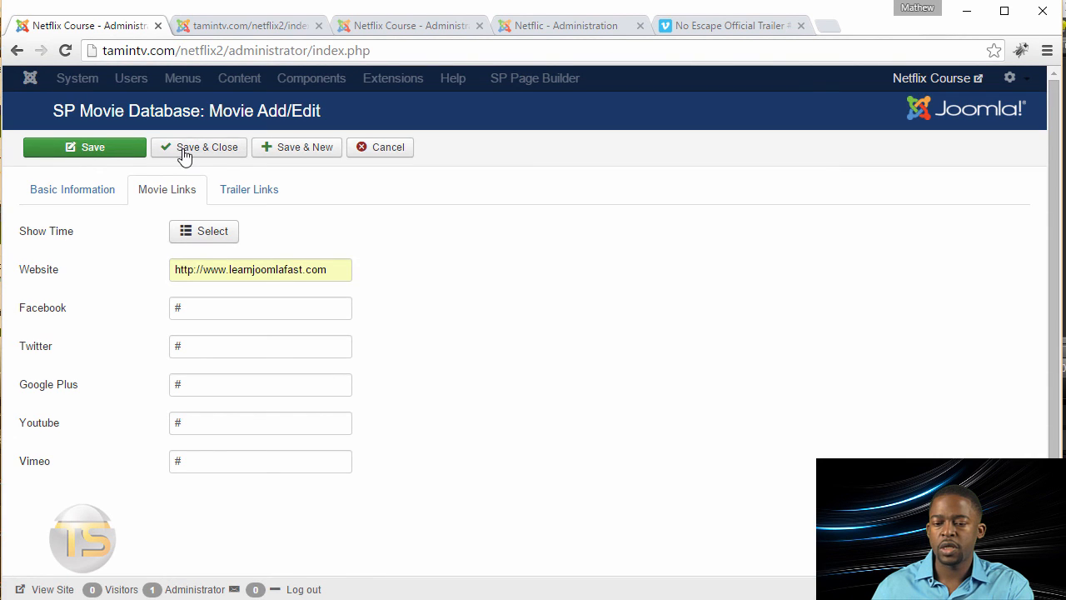
mouse_move(203, 153)
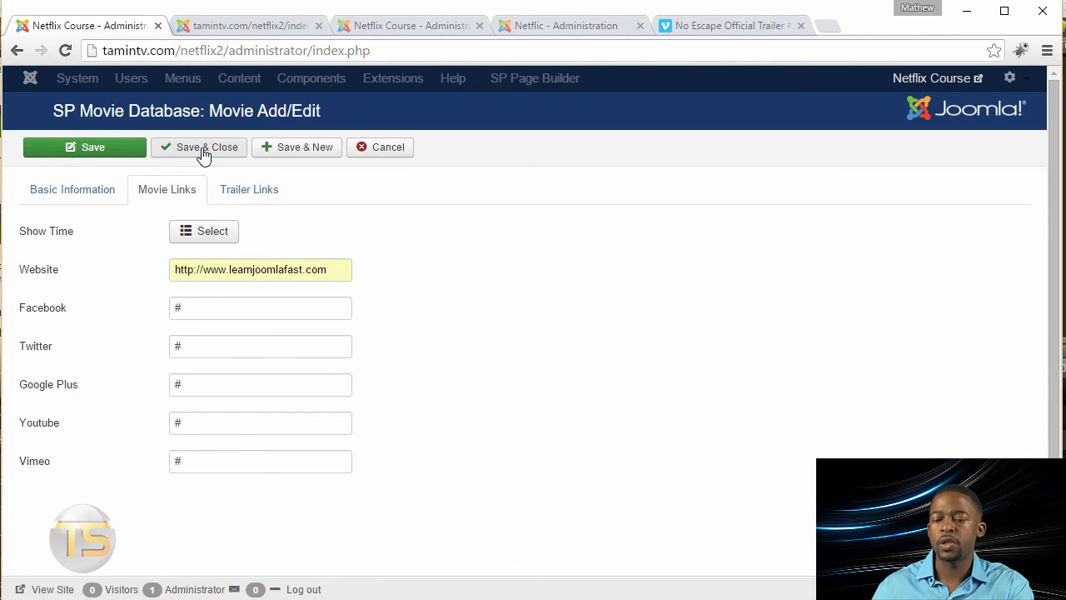
left_click(199, 147)
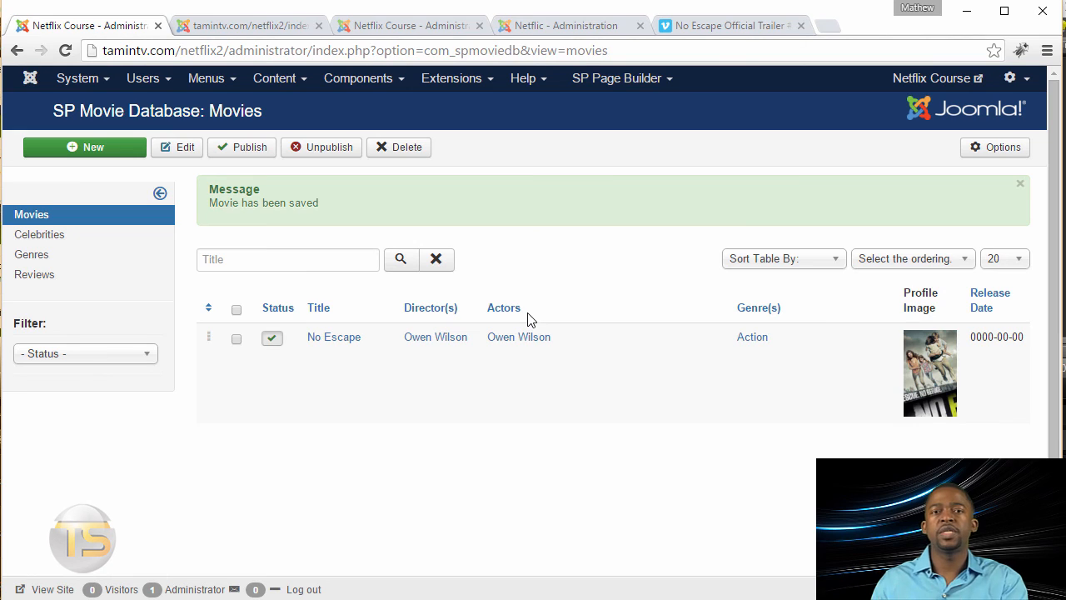